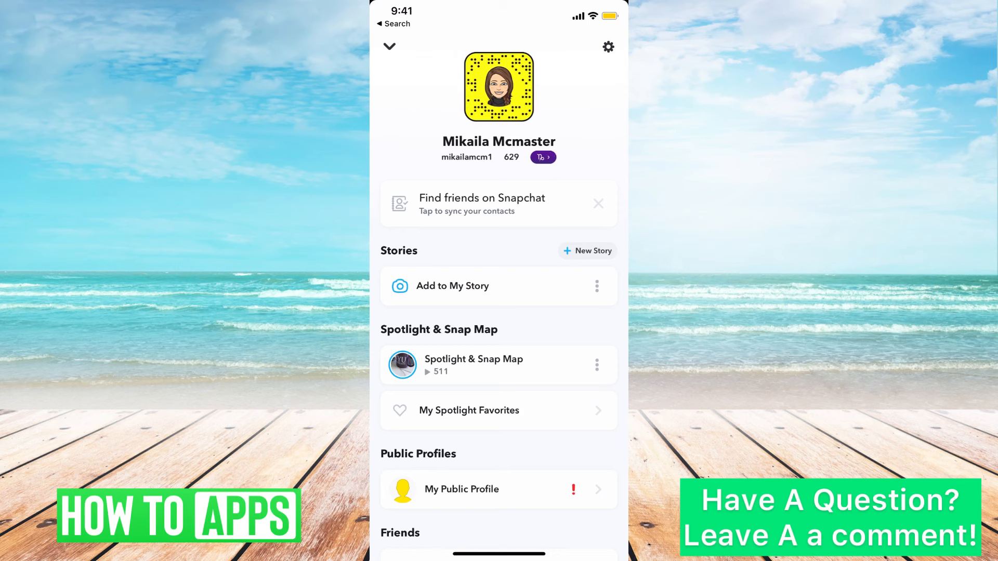
Go from the profile into Settings and scroll to the WHO CAN... privacy section.
left_click(608, 47)
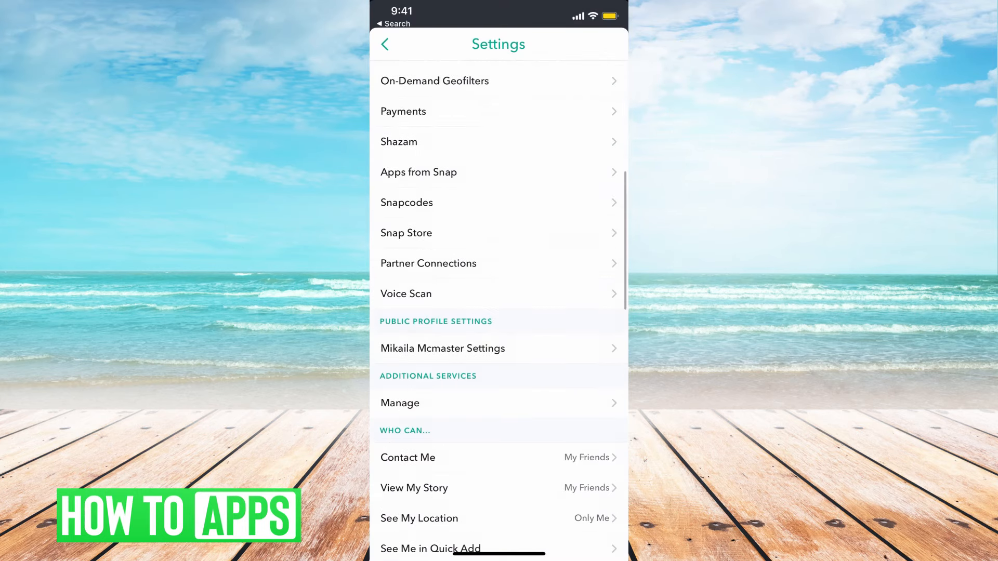
scroll("down", 3)
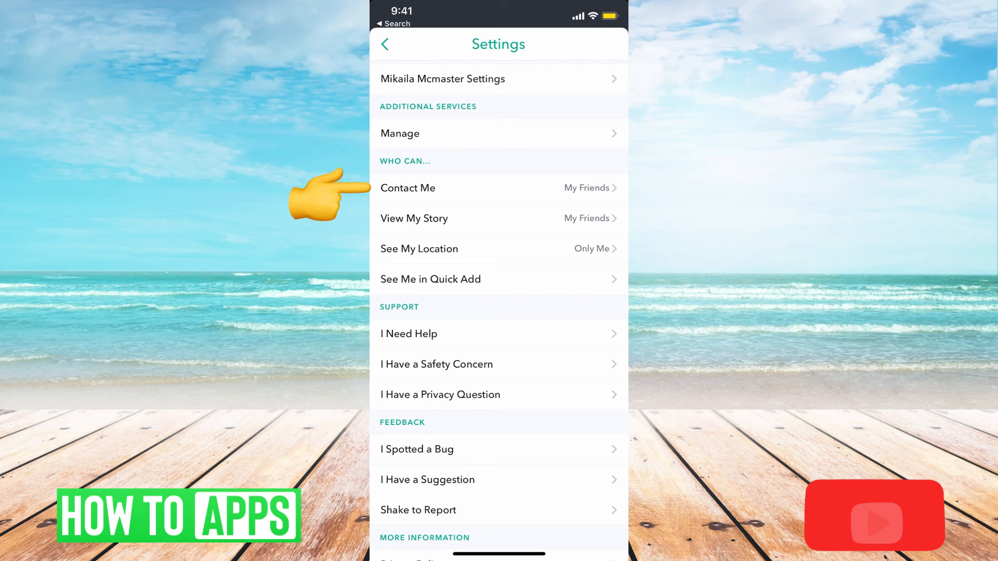
Set Contact Me to My Friends and return to the profile screen.
left_click(408, 188)
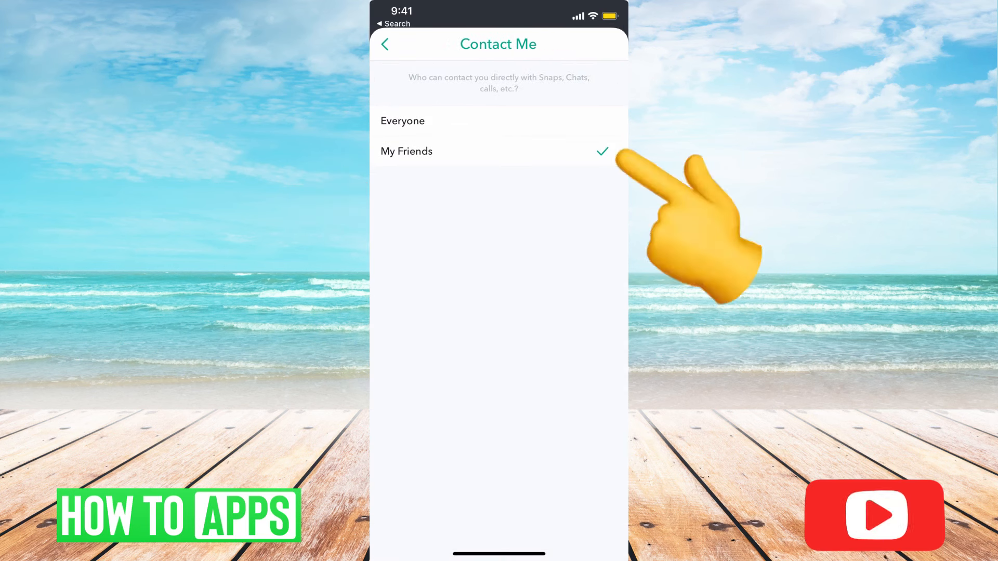
left_click(403, 121)
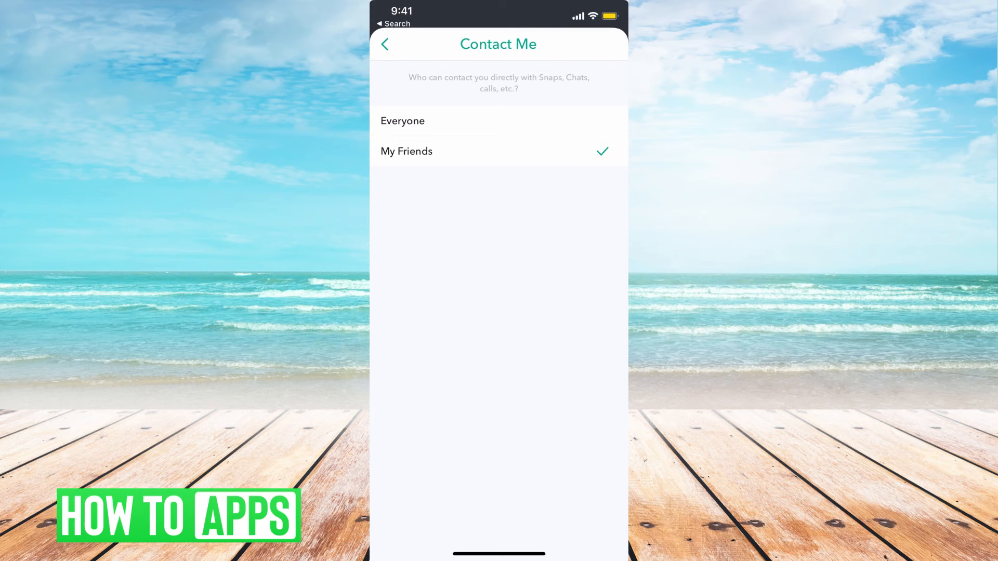
left_click(384, 44)
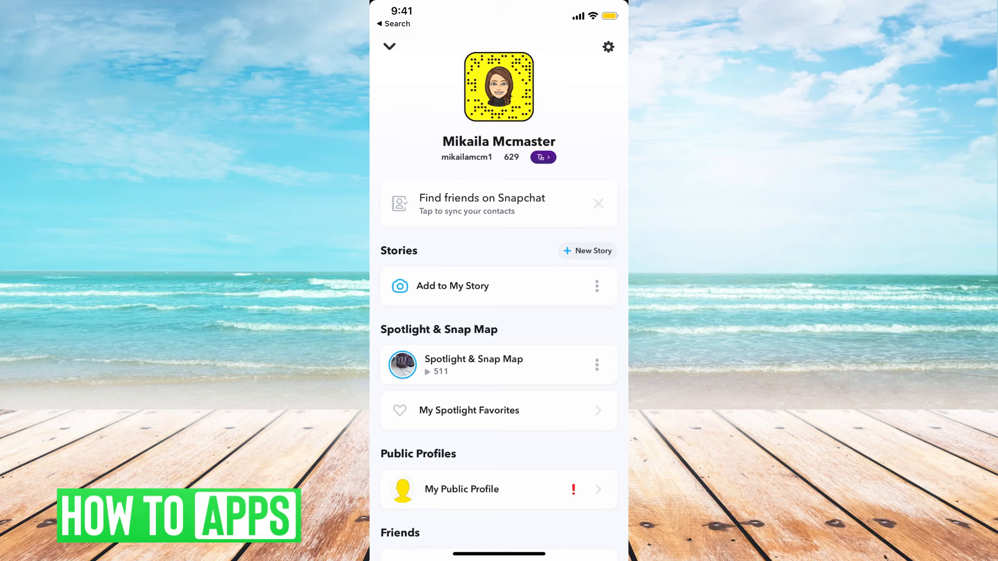
Scroll to Friends, enter My Friends and select the second friend in the list.
scroll("down", 3)
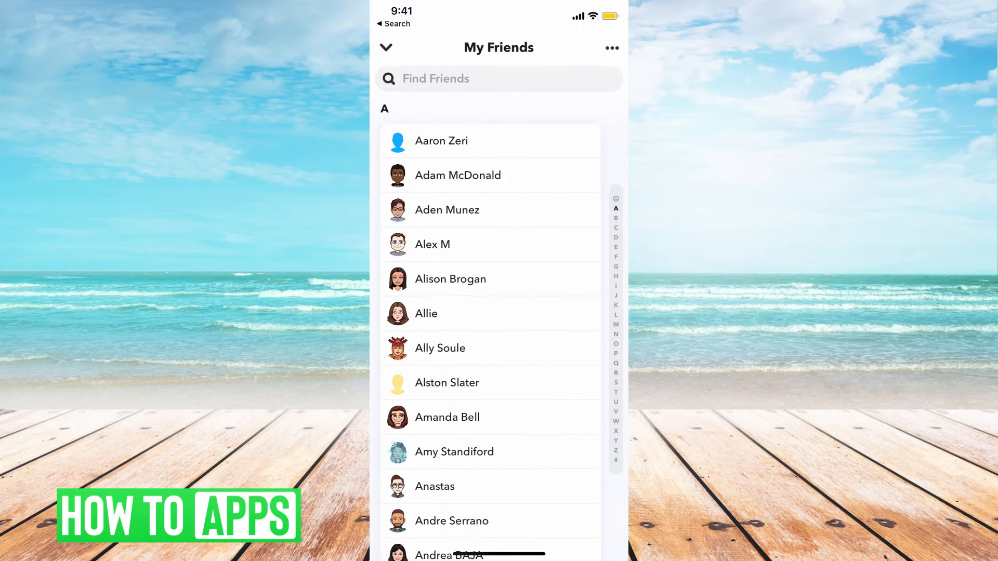
left_click(457, 174)
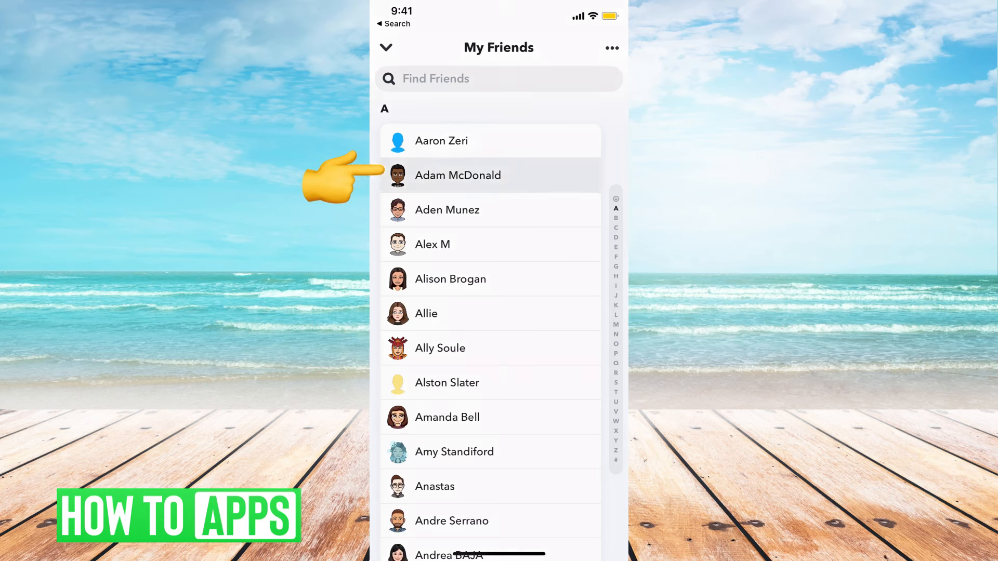